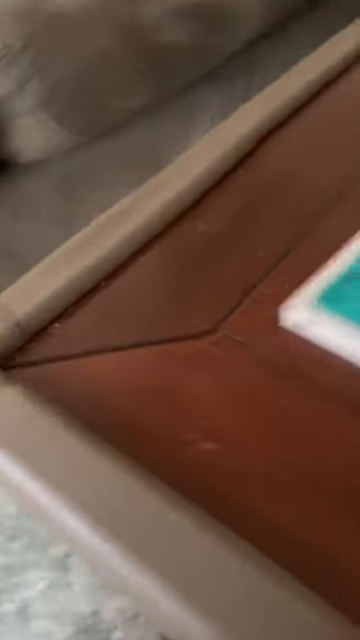
{"action": "mouse_move", "coordinate": [180, 320]}
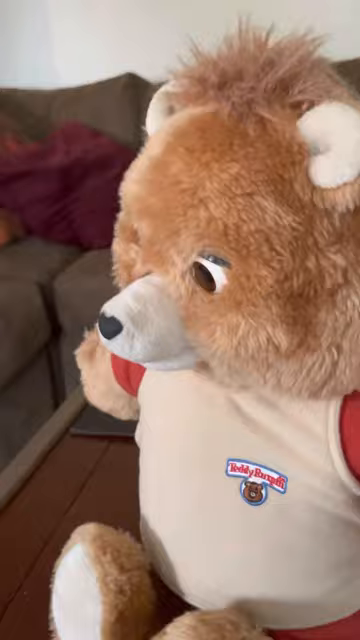